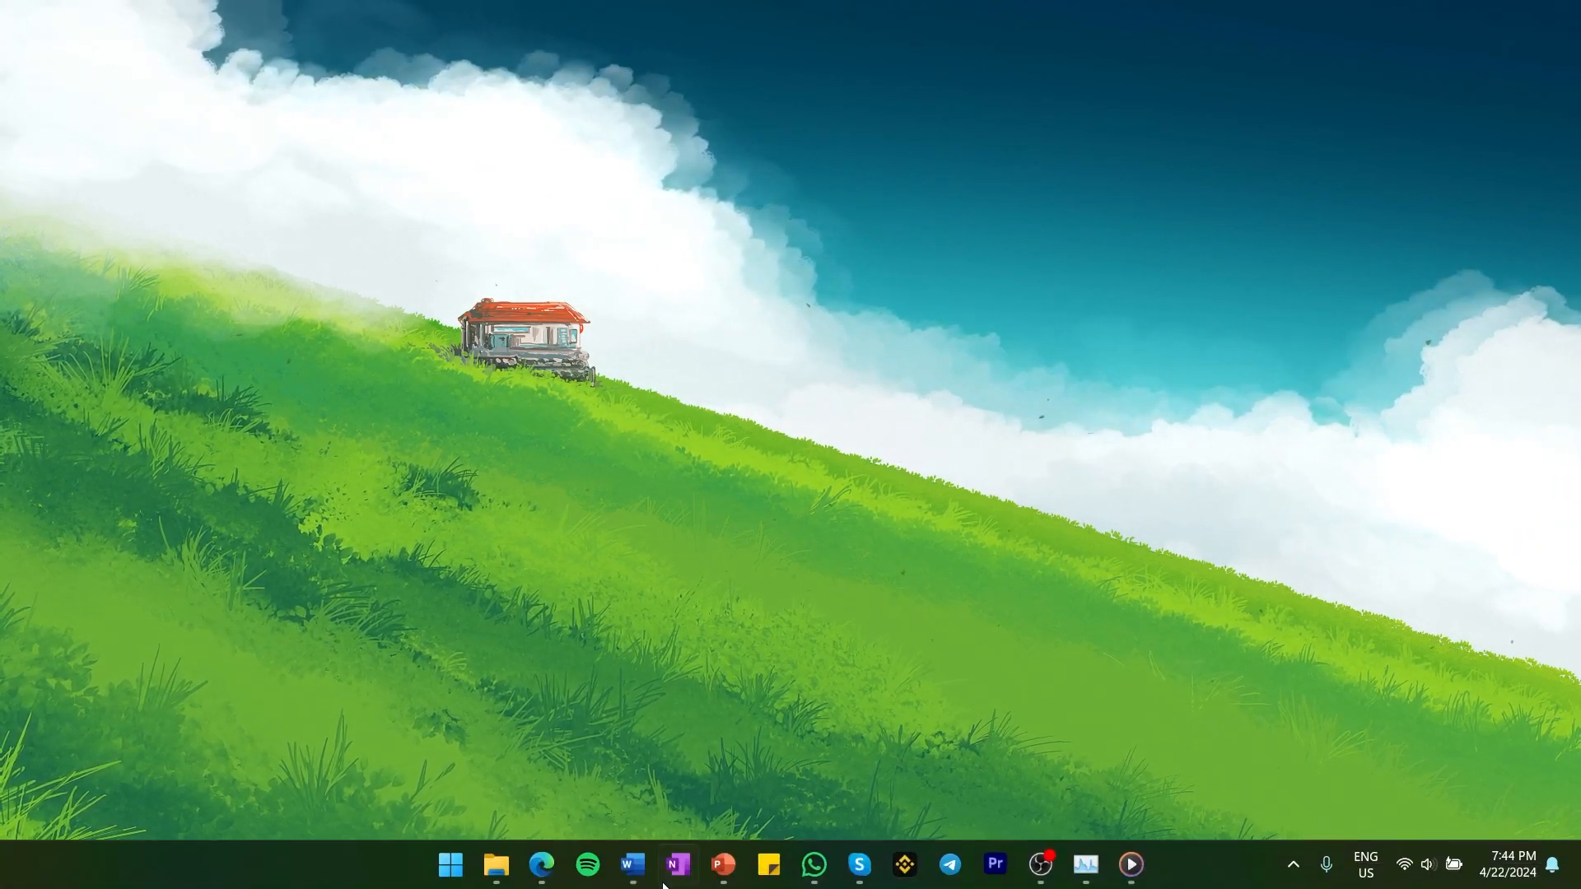
Bring the misspelled Word document forward and show the Review ribbon
left_click(625, 863)
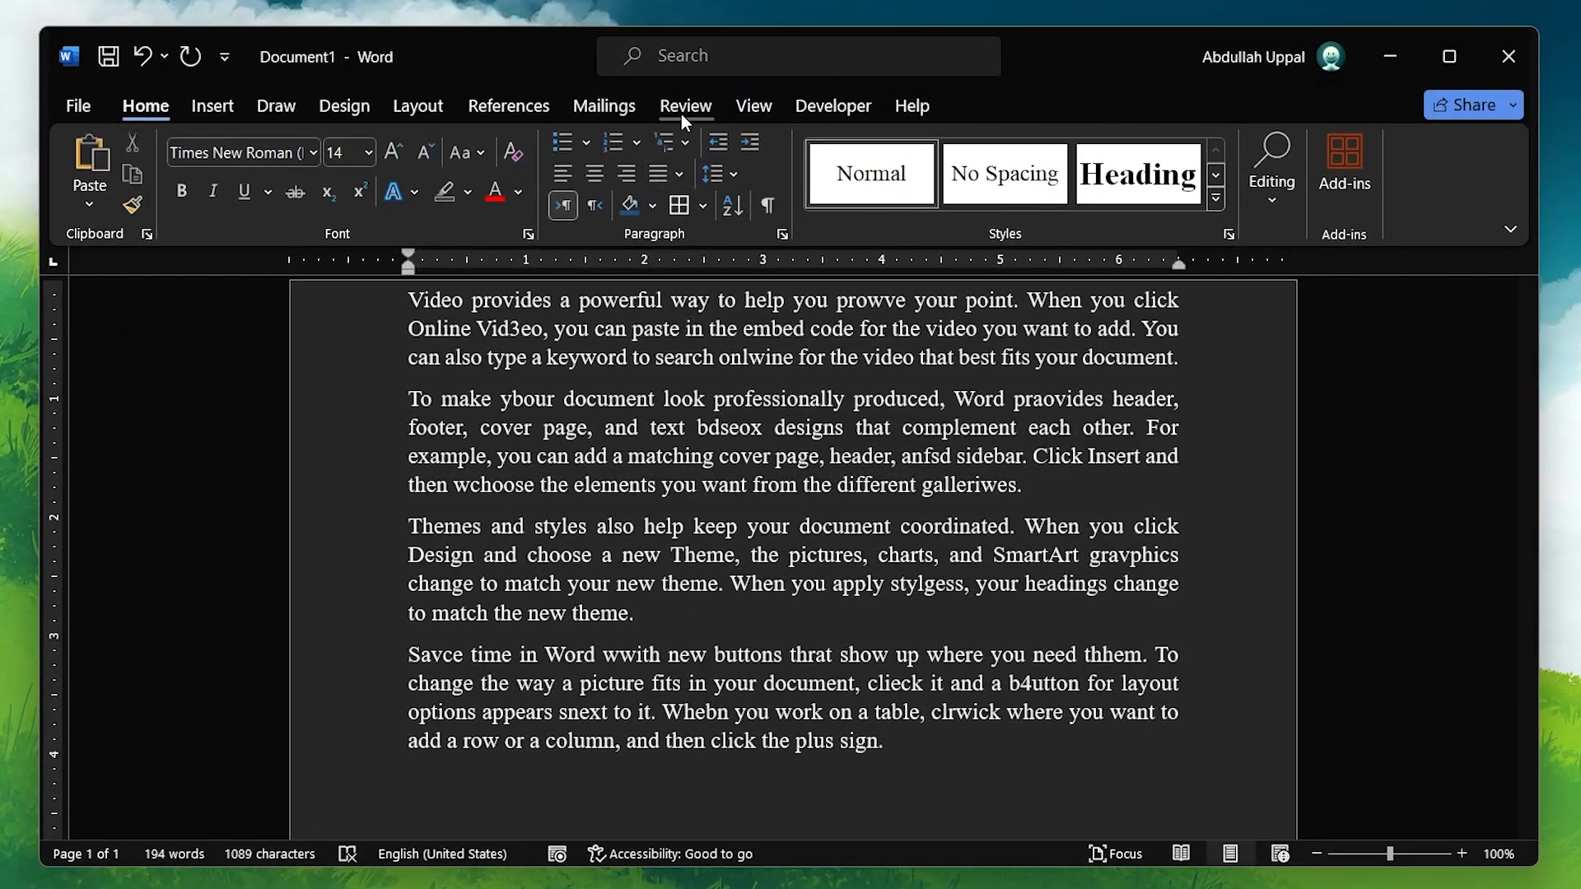
left_click(686, 105)
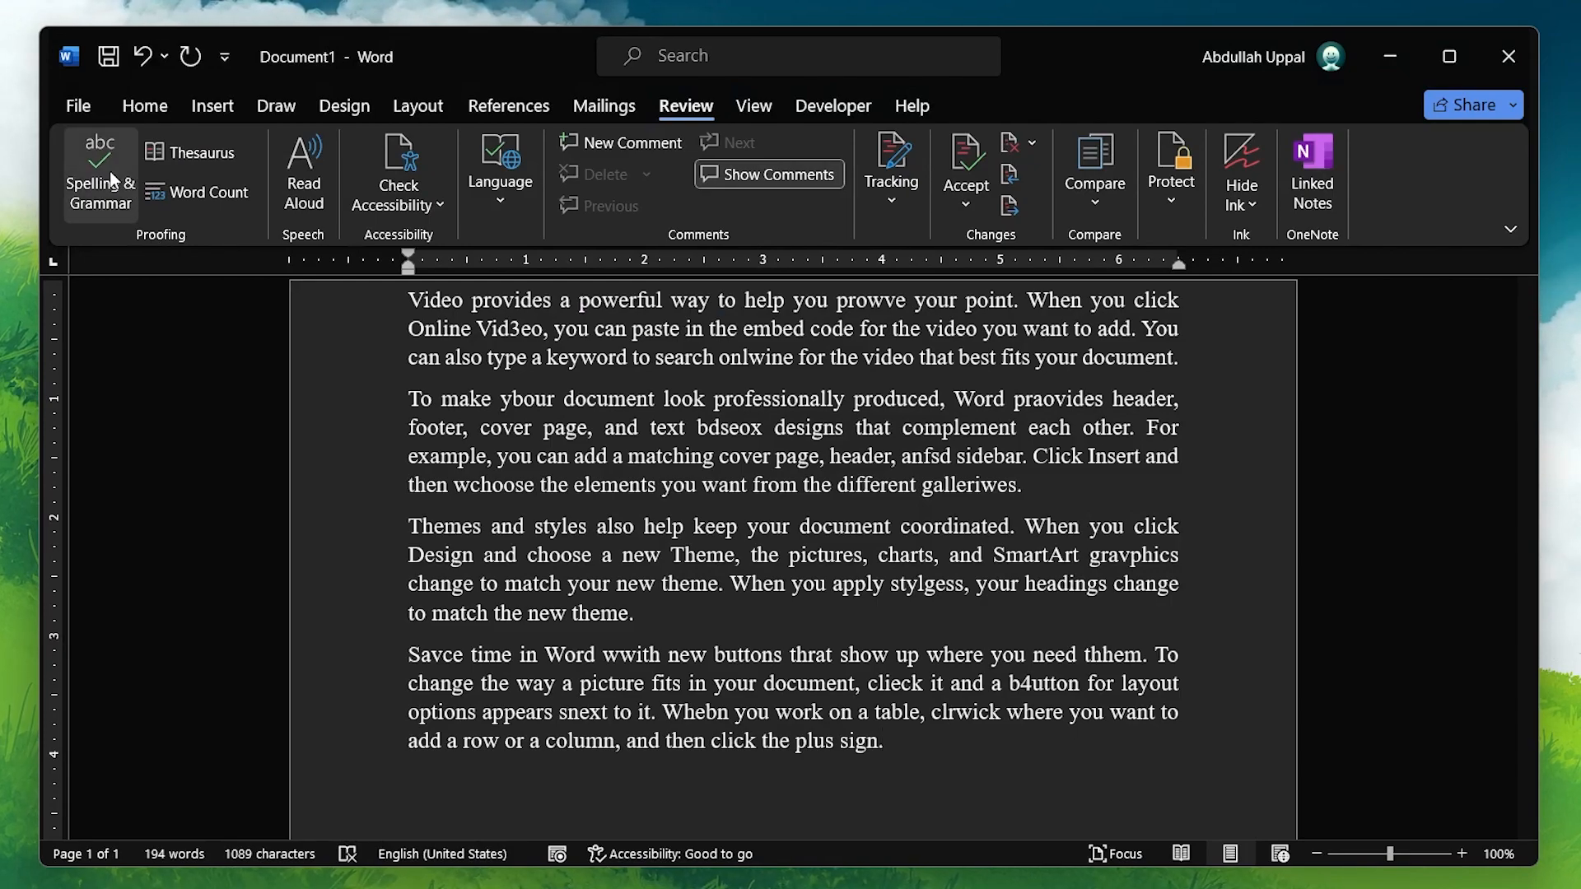
Run Spelling & Grammar, correcting Whebn to When, clrwick to click, prowve to prove
left_click(100, 170)
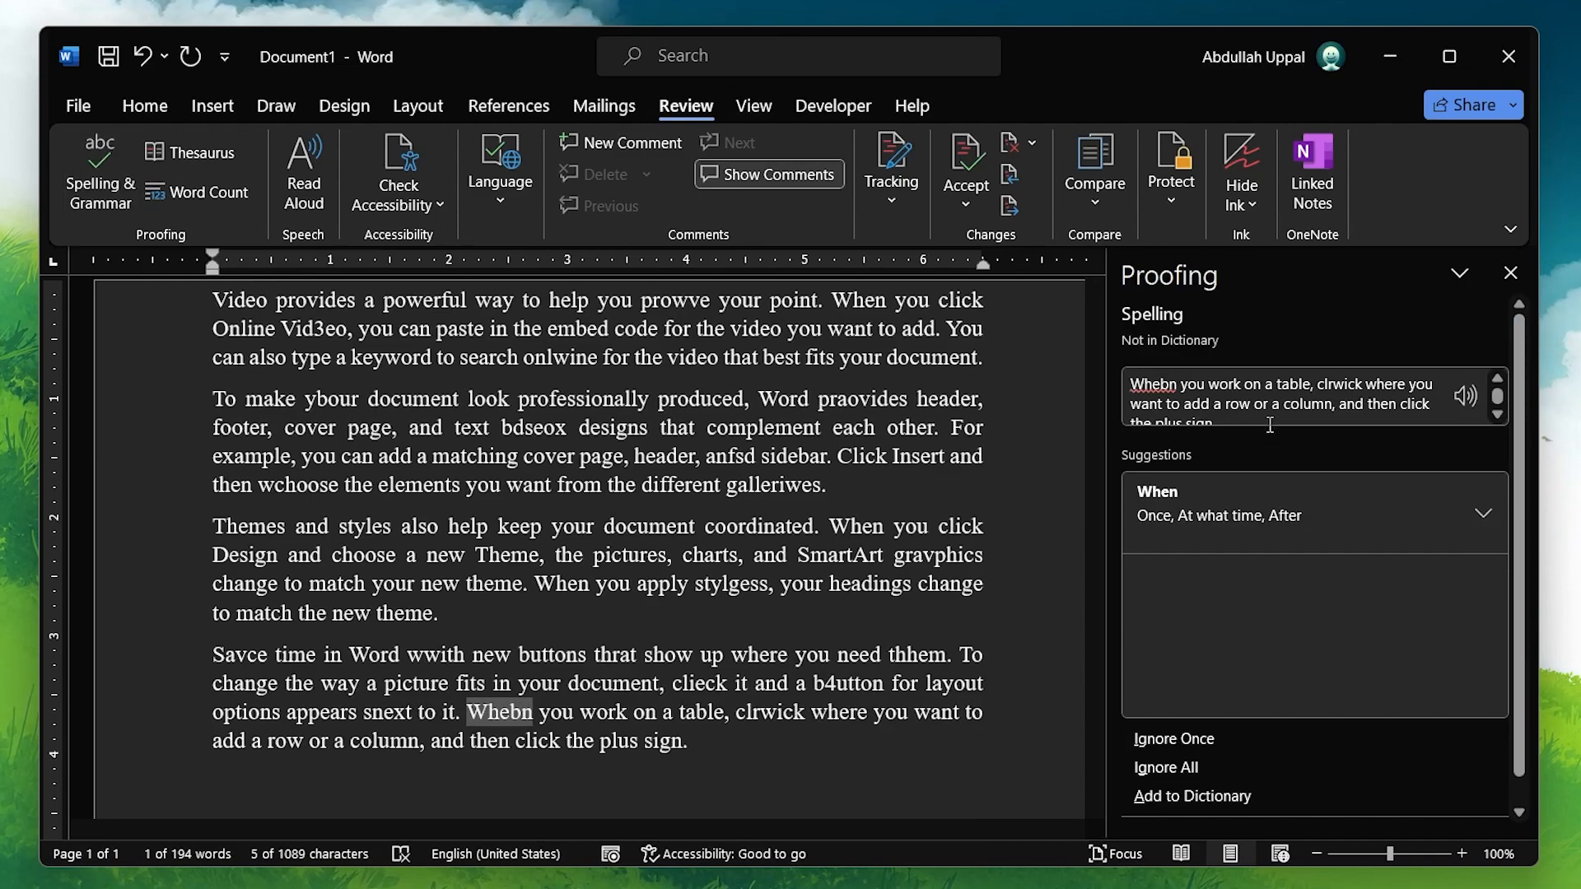
mouse_move(1266, 469)
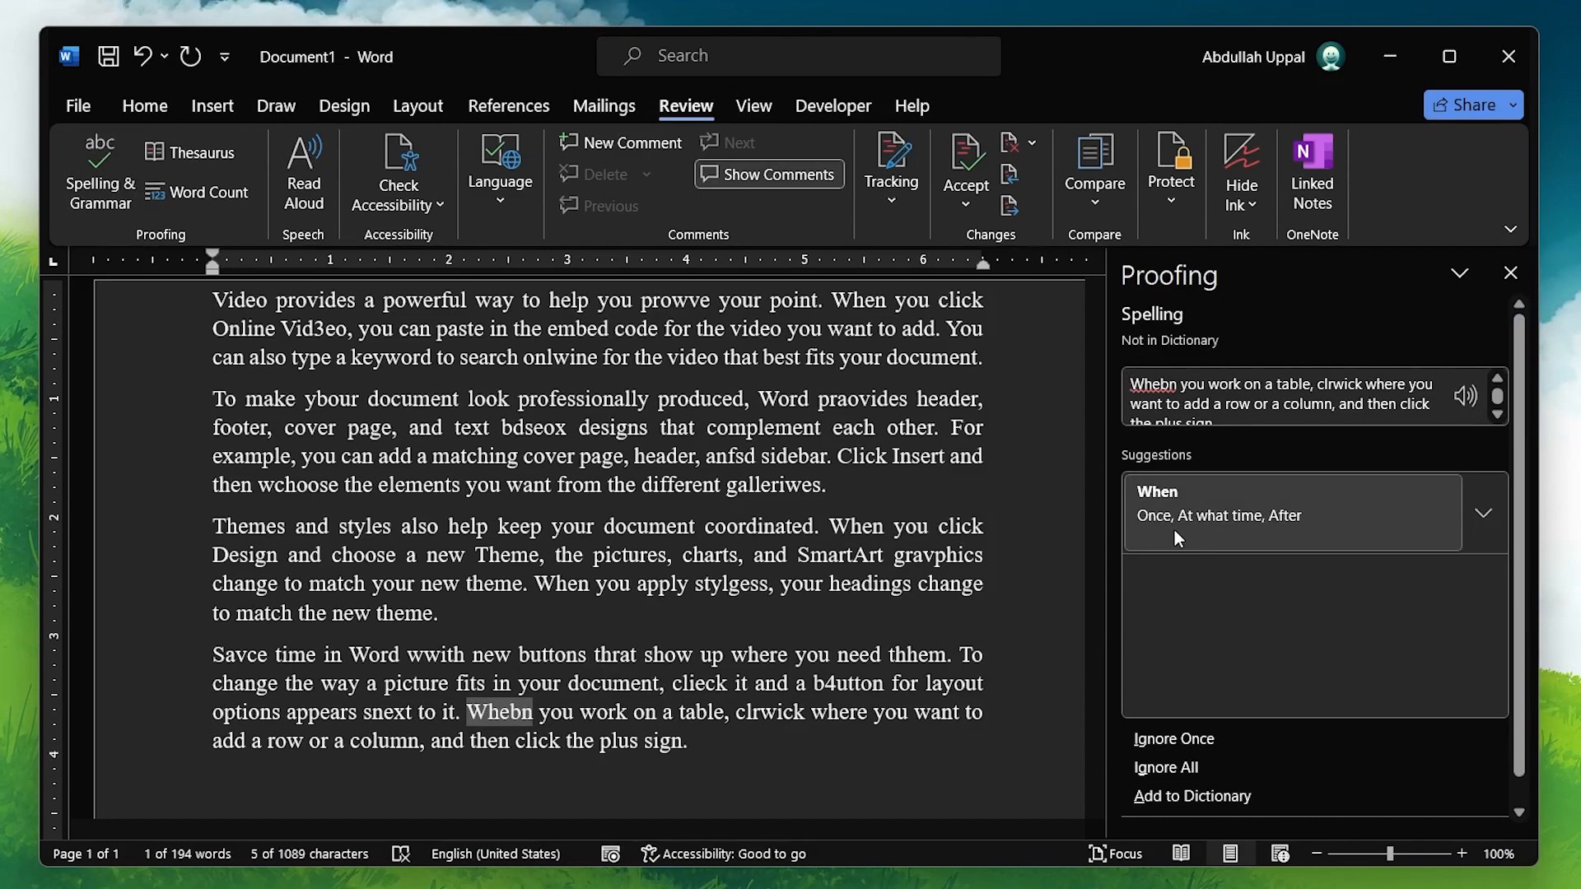
left_click(1483, 512)
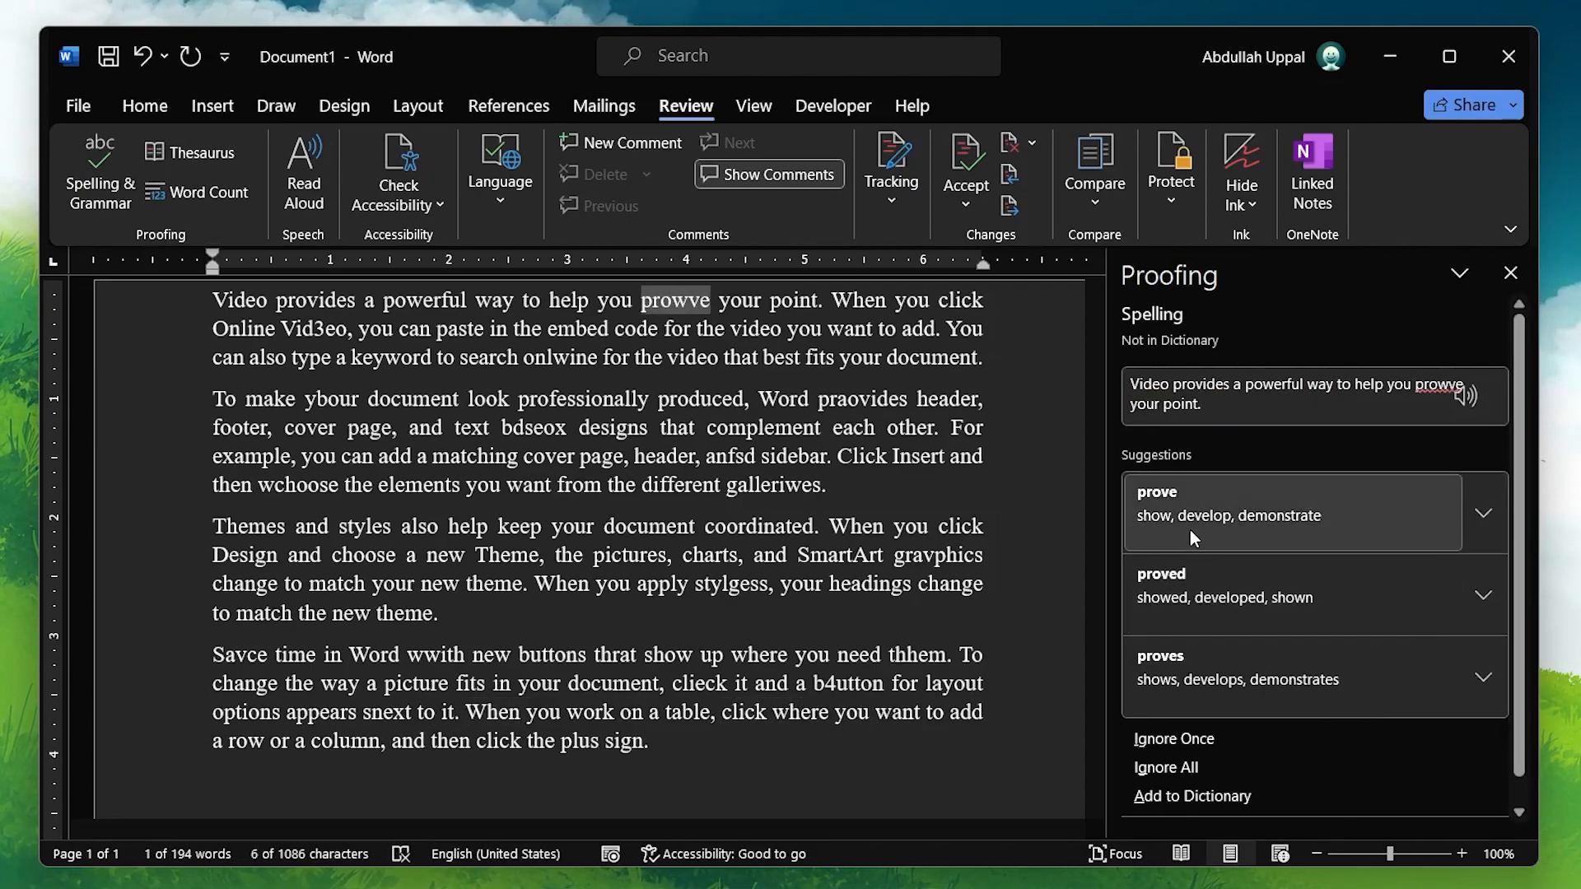
left_click(1157, 492)
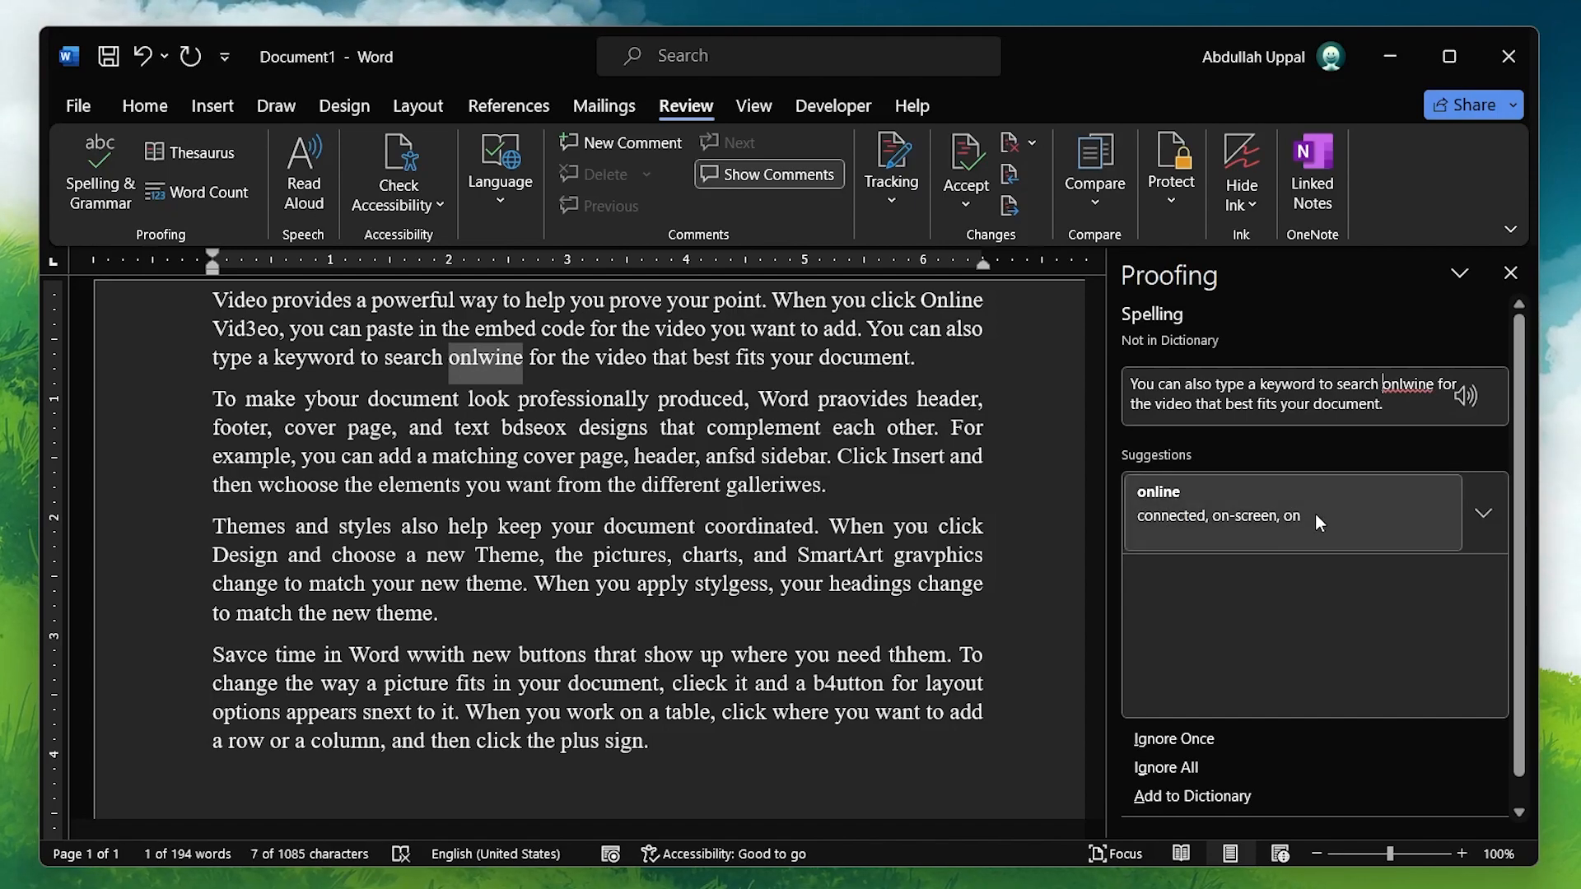
mouse_move(1180, 762)
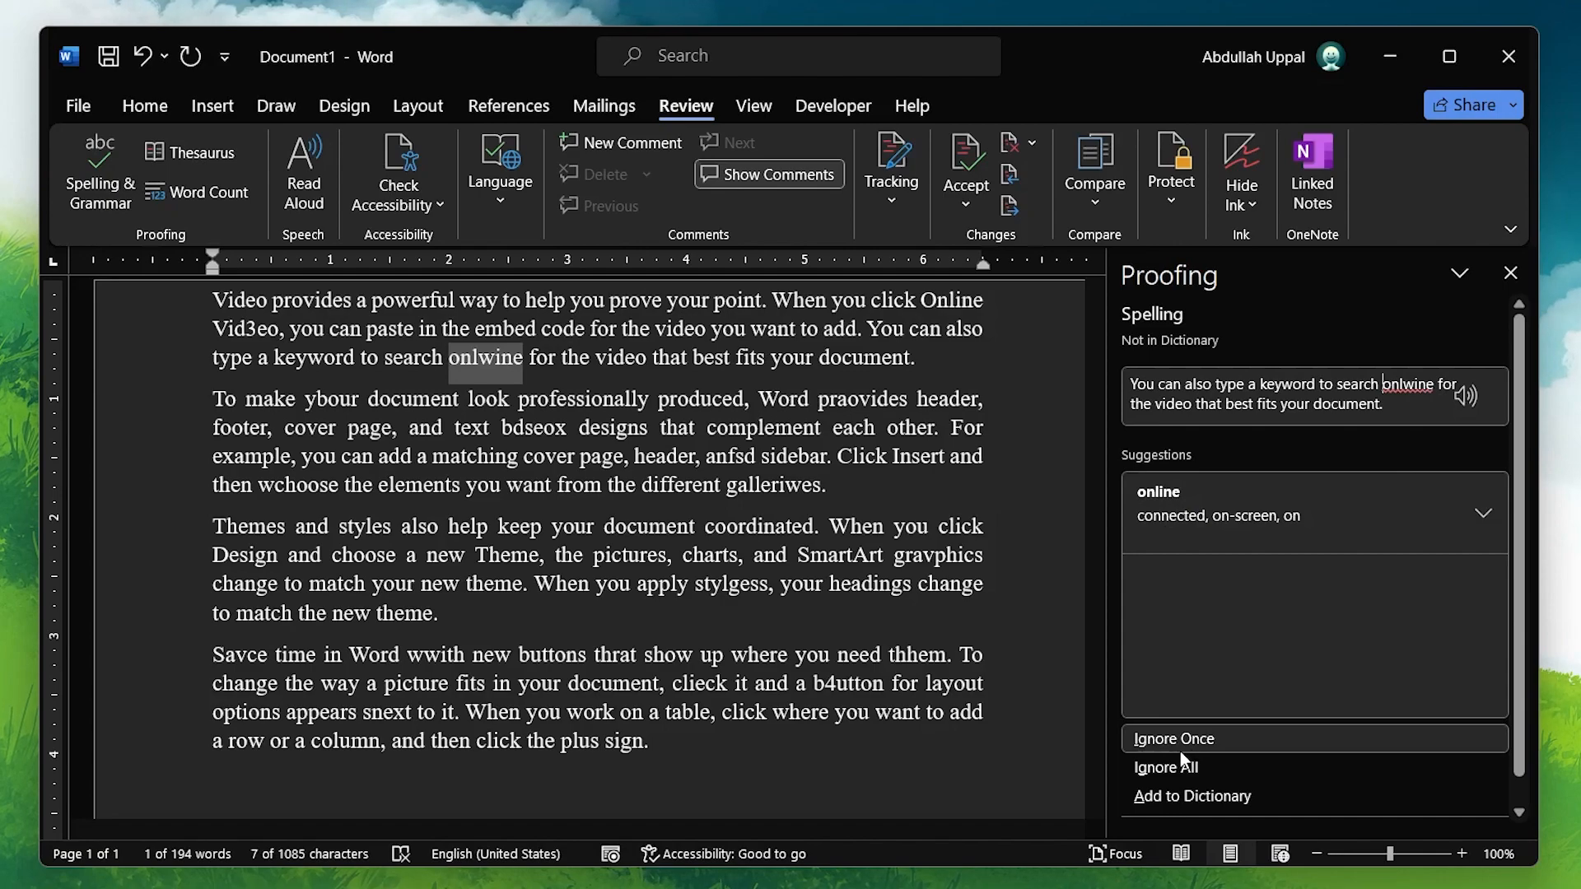
Ignore the flagged words onlwine, praovides and bdseox in the Proofing pane
left_click(1174, 739)
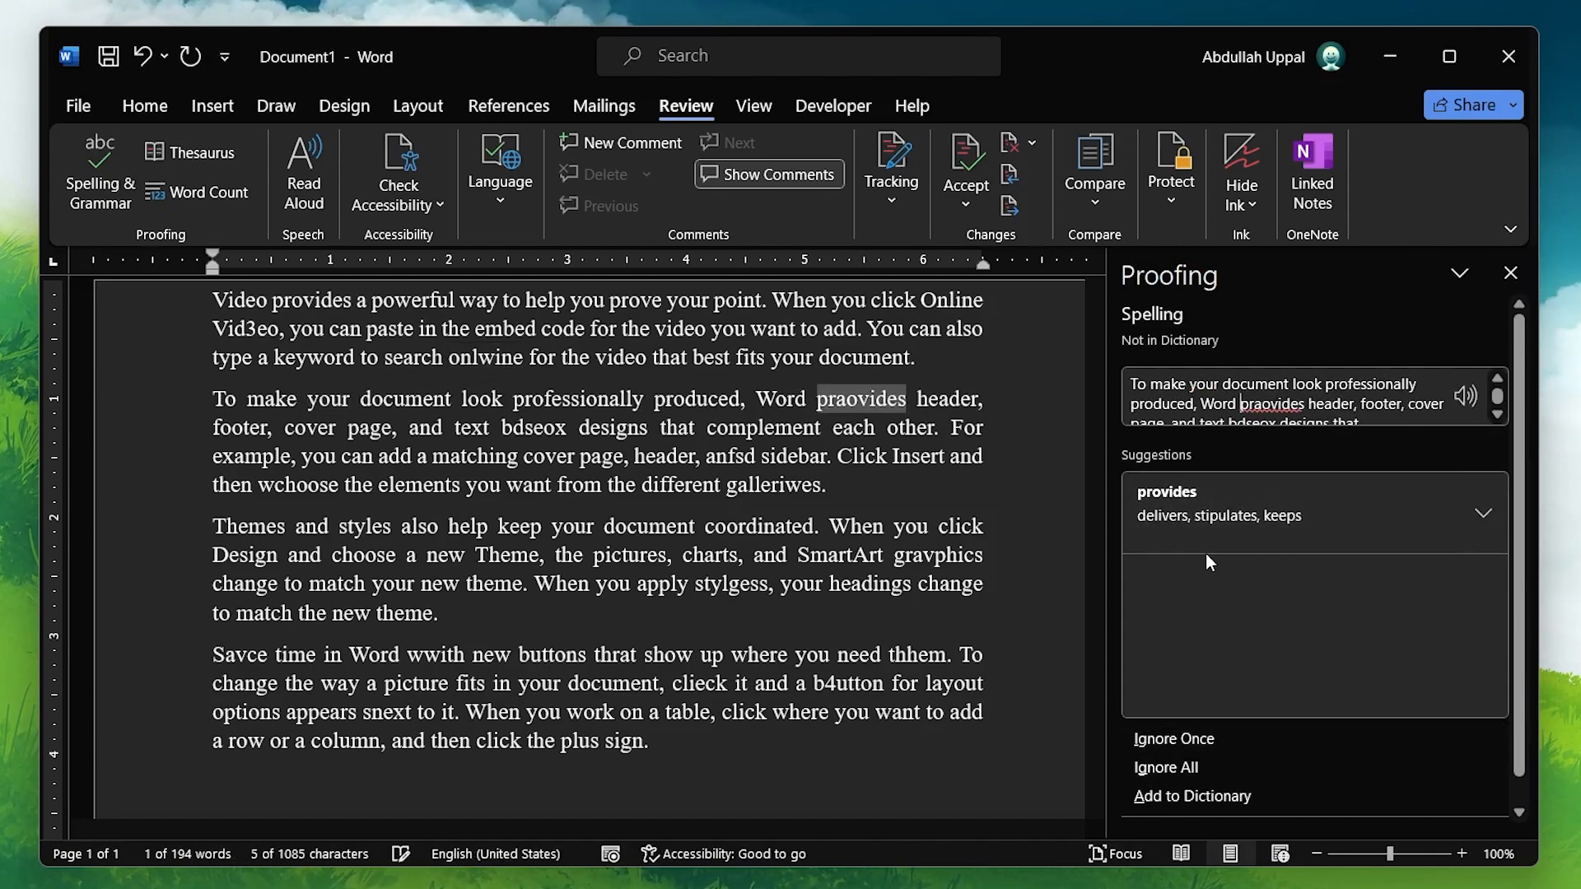
left_click(1166, 767)
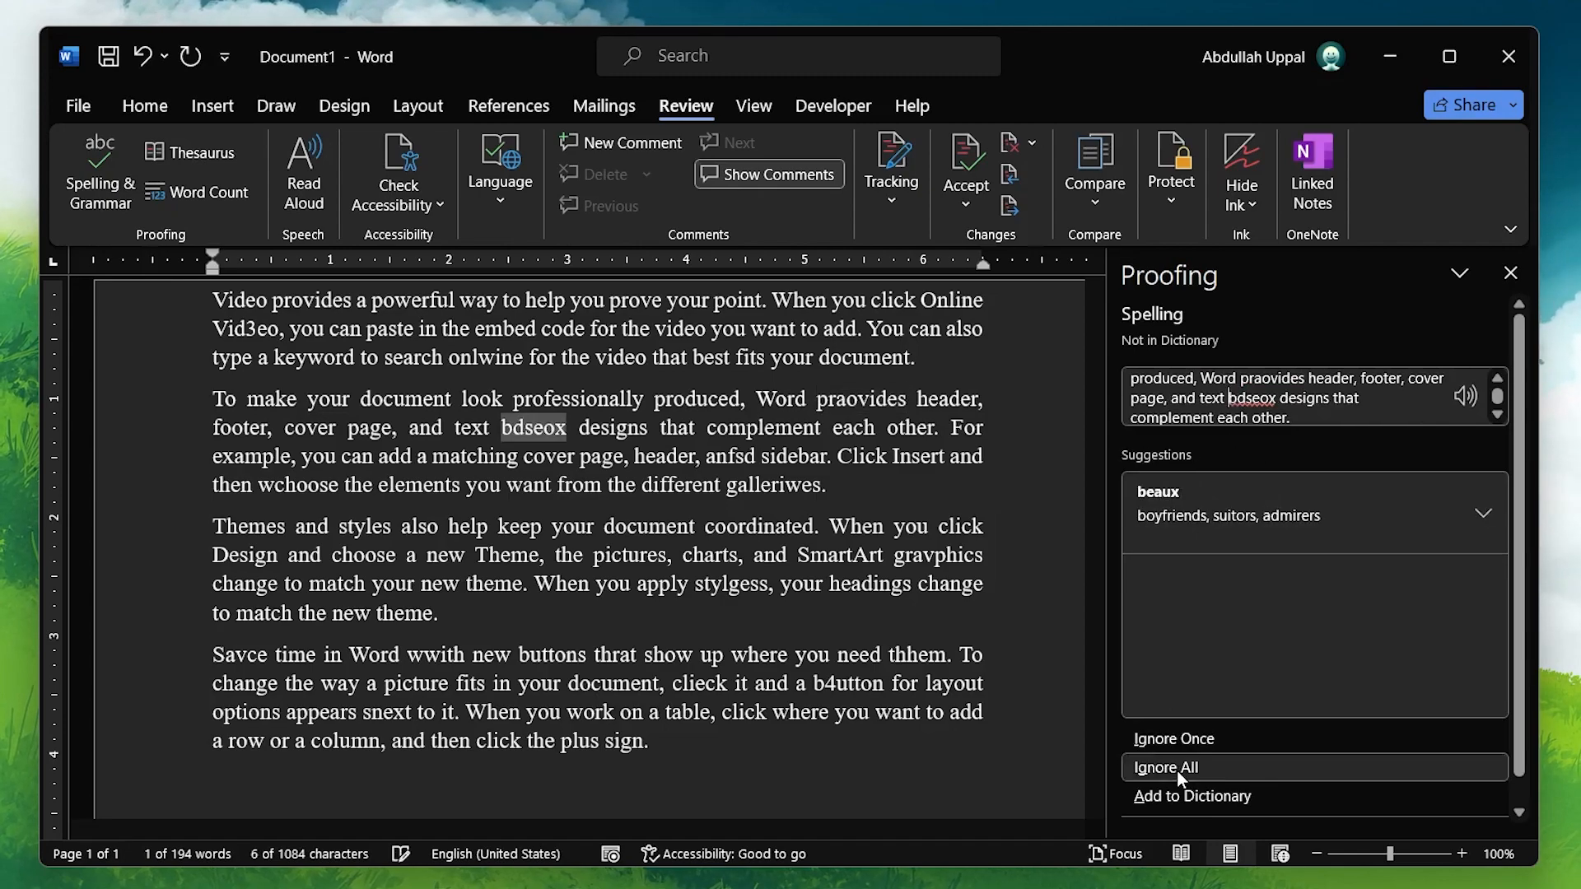
left_click(1167, 768)
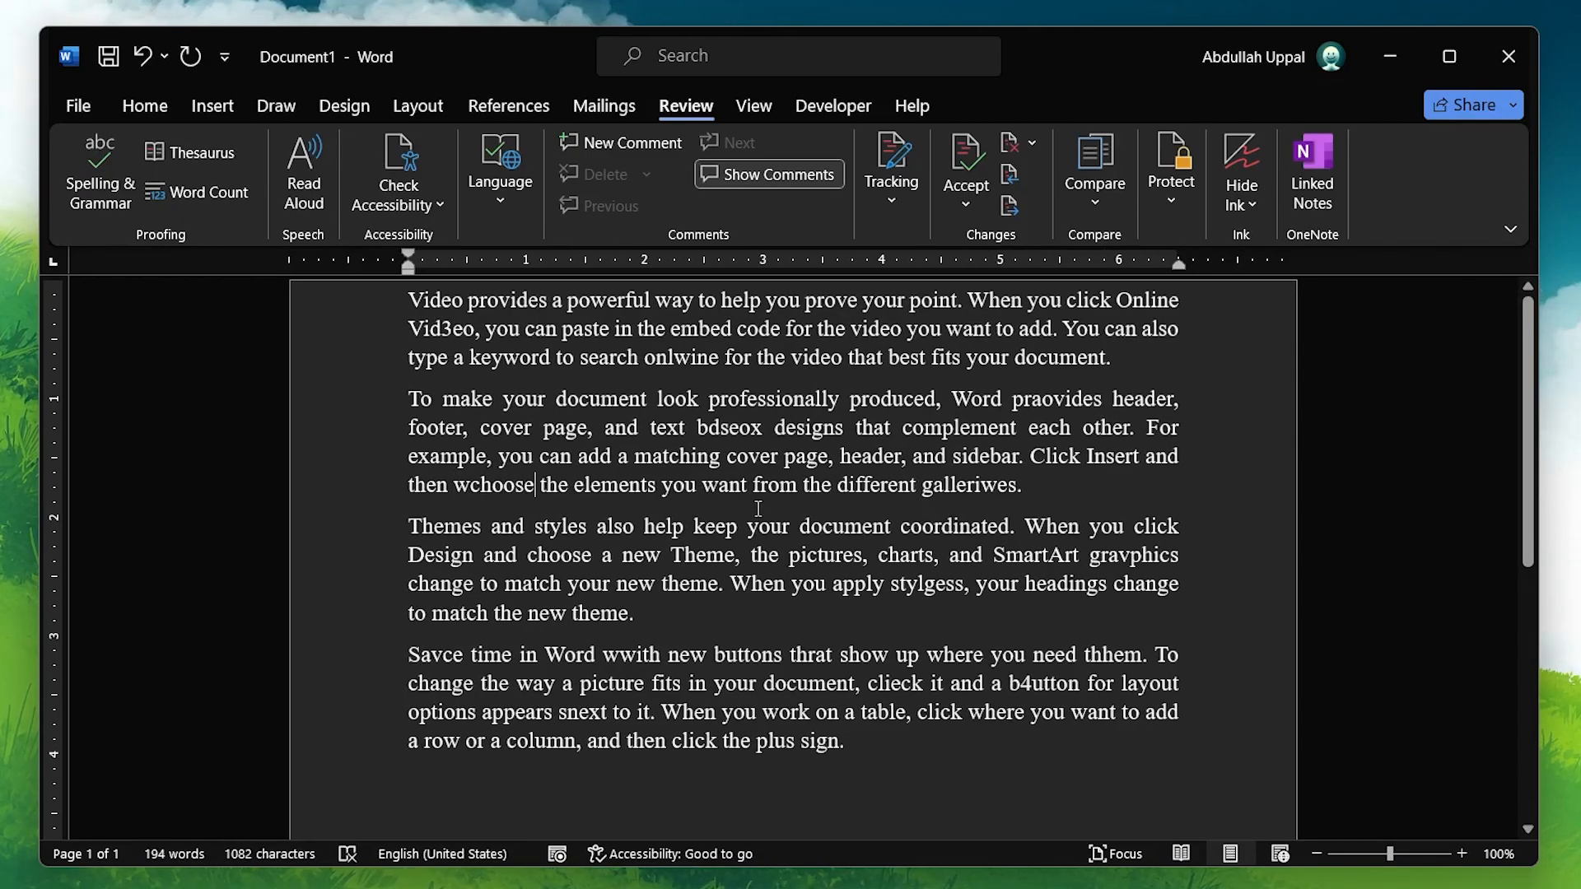
mouse_move(736, 504)
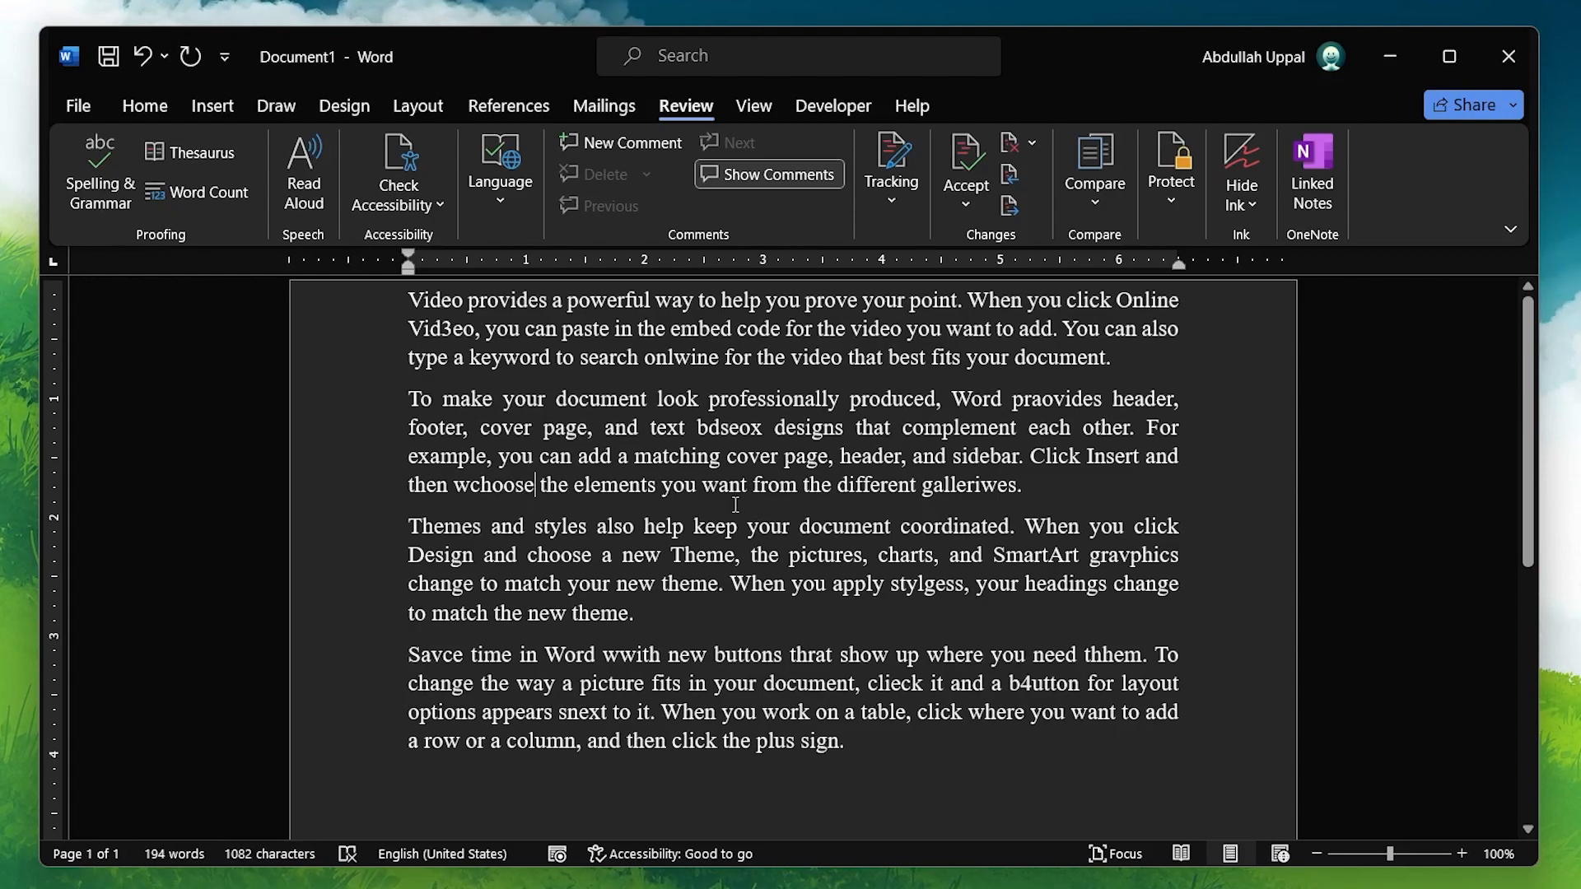
Use the thesaurus to swap 'matching' for 'coordinating' in the second paragraph
double_click(675, 457)
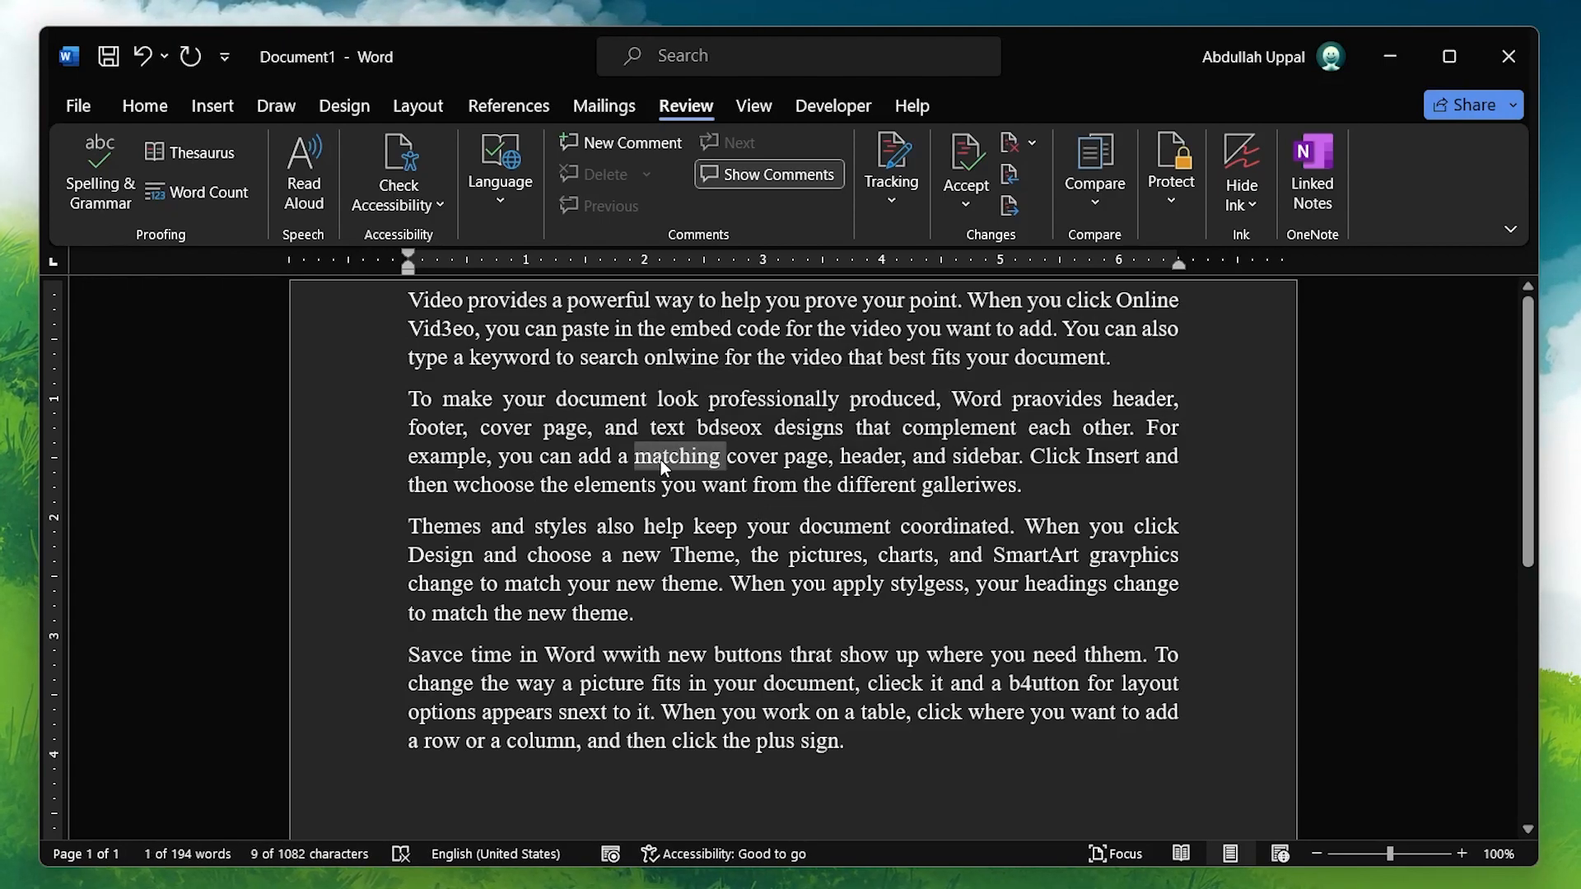
right_click(676, 456)
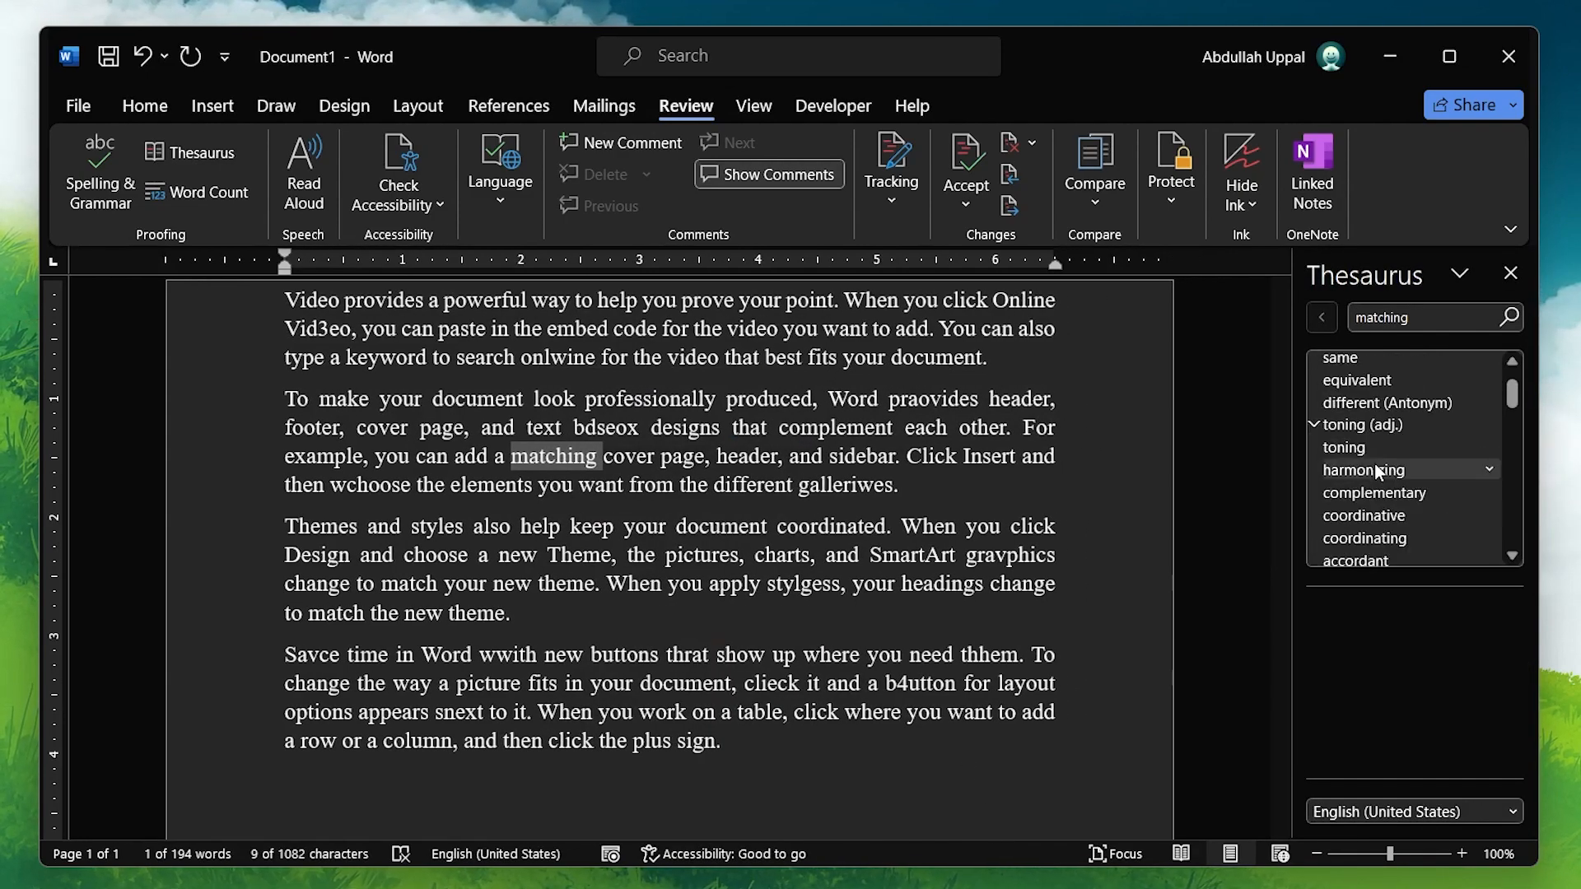
scroll("down", 3)
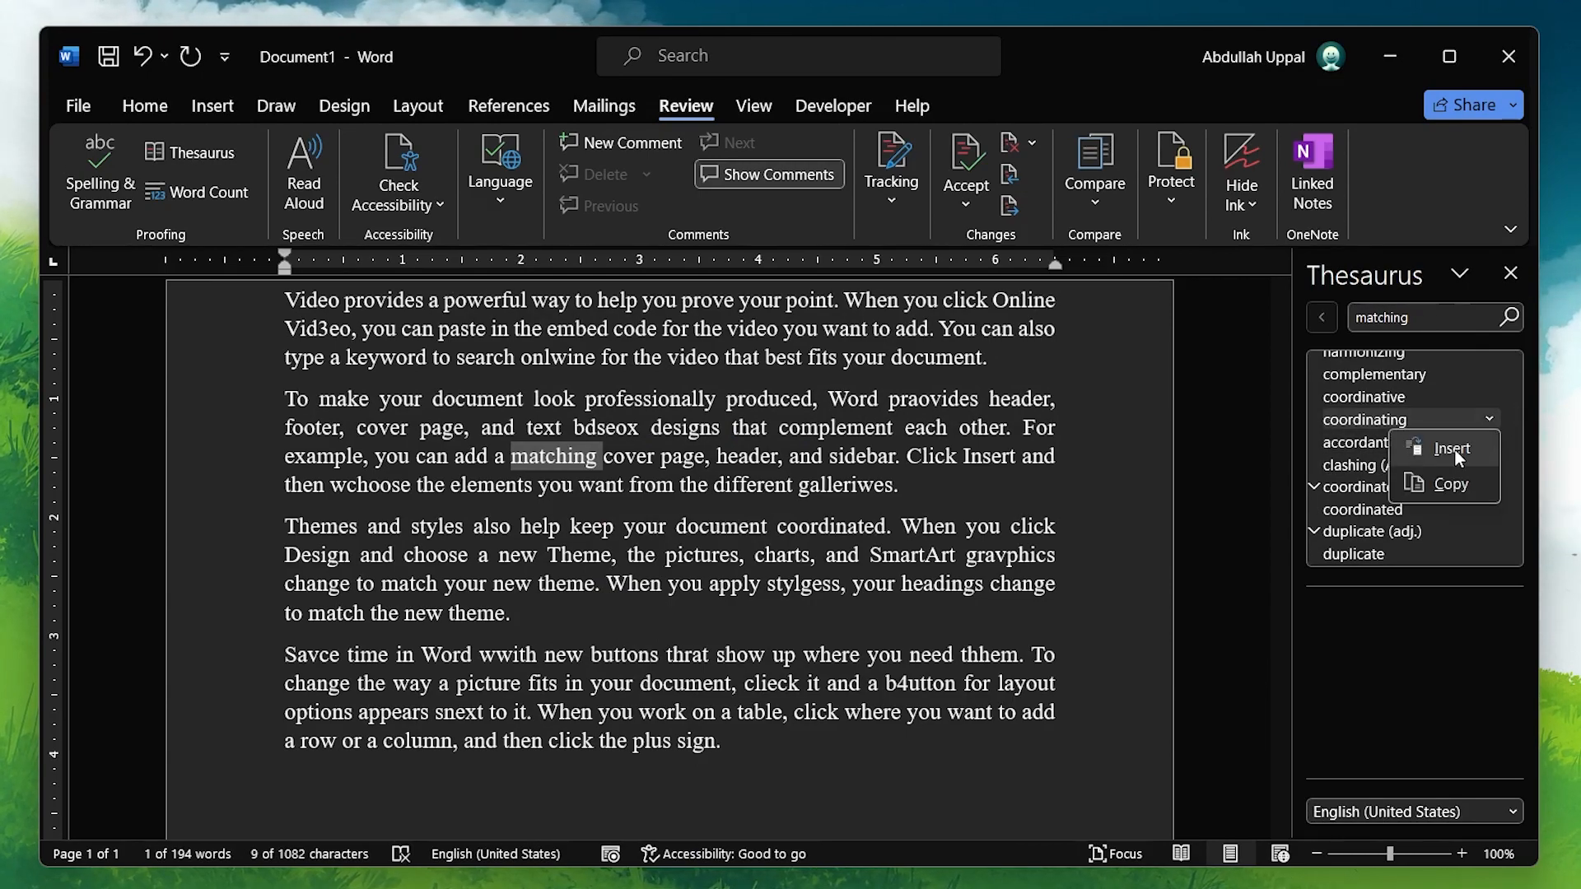
left_click(1450, 448)
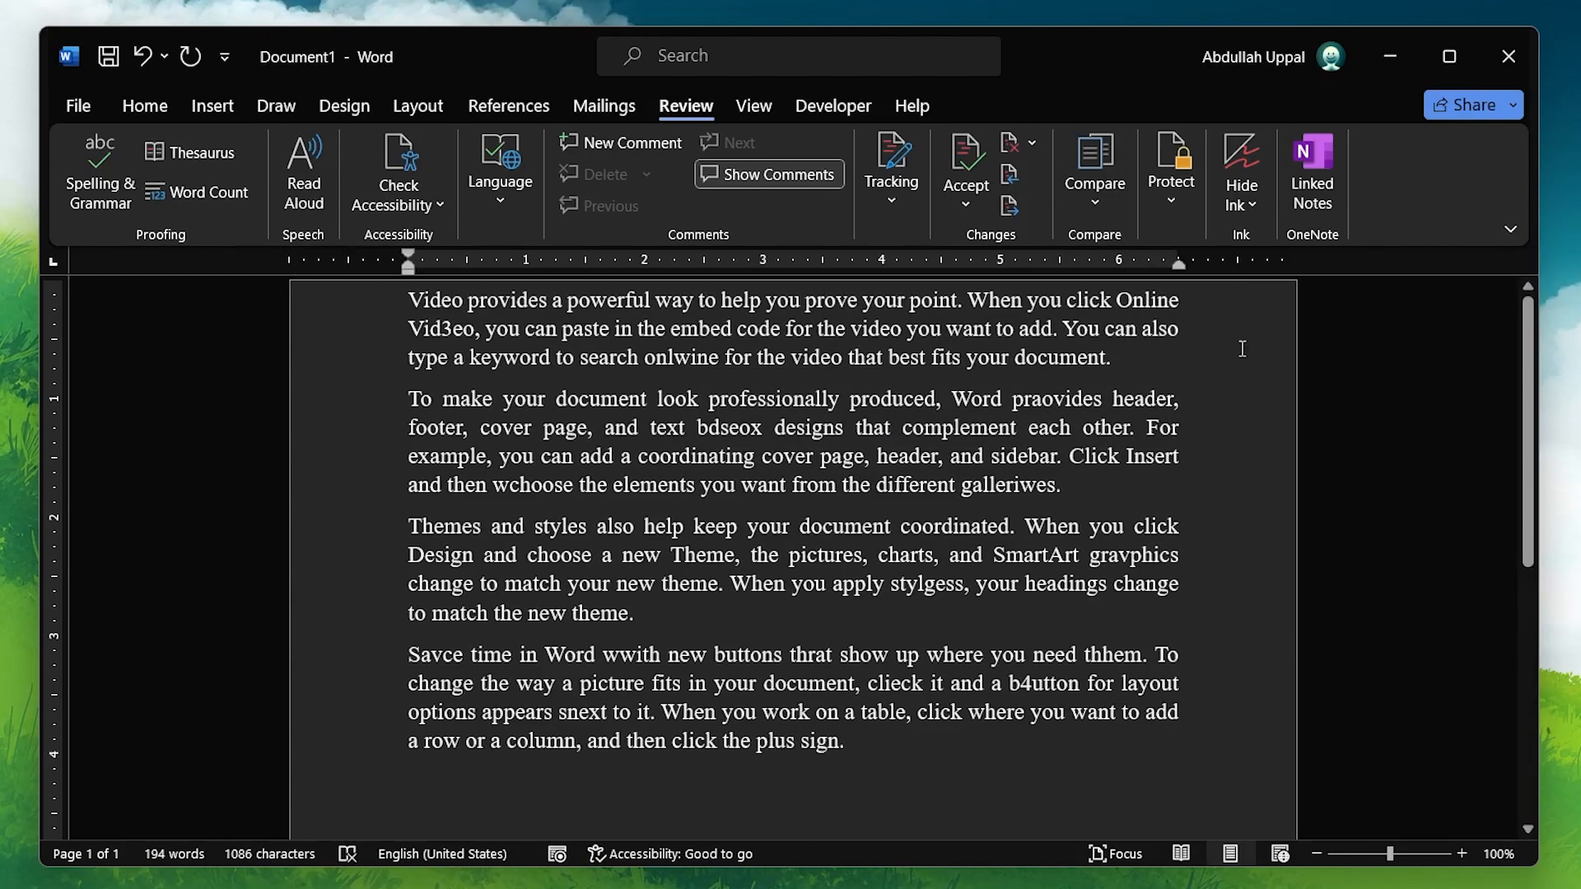
mouse_move(713, 485)
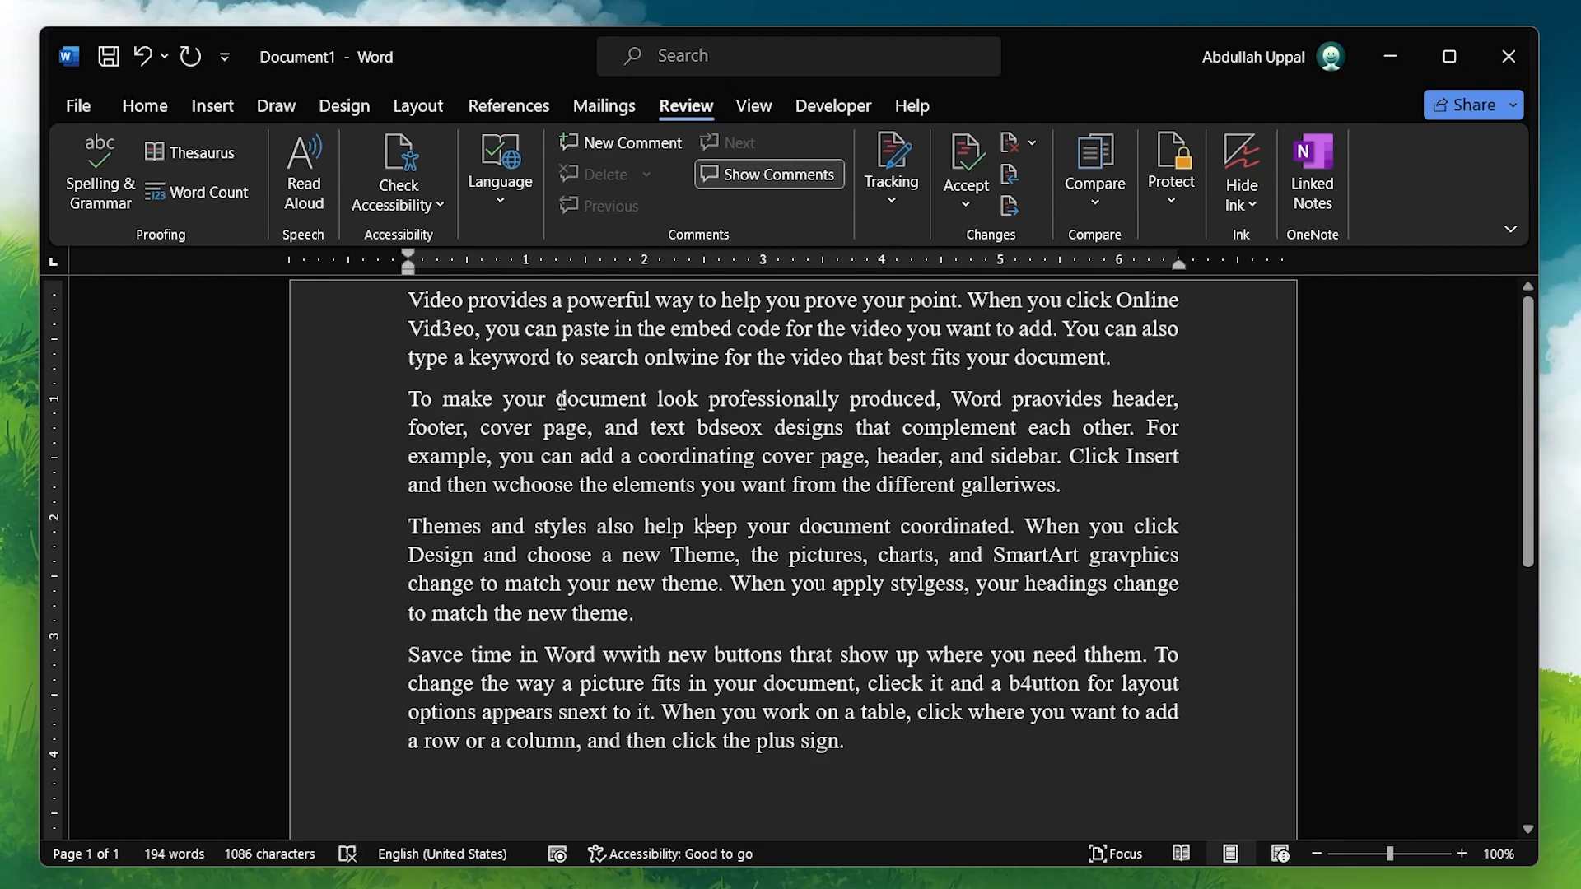
mouse_move(198, 203)
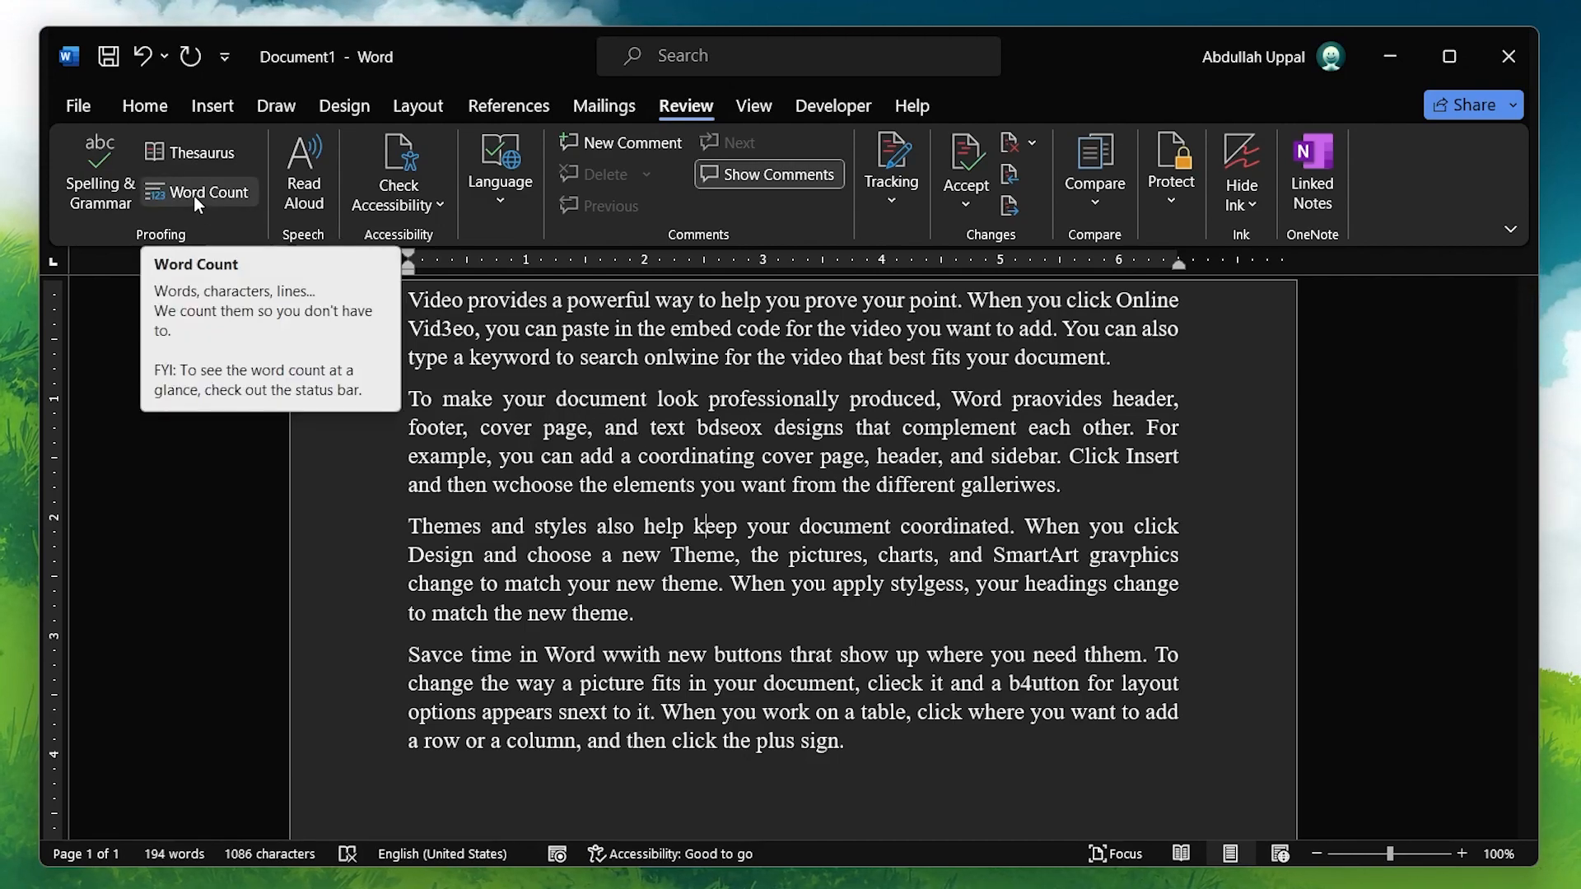
left_click(196, 192)
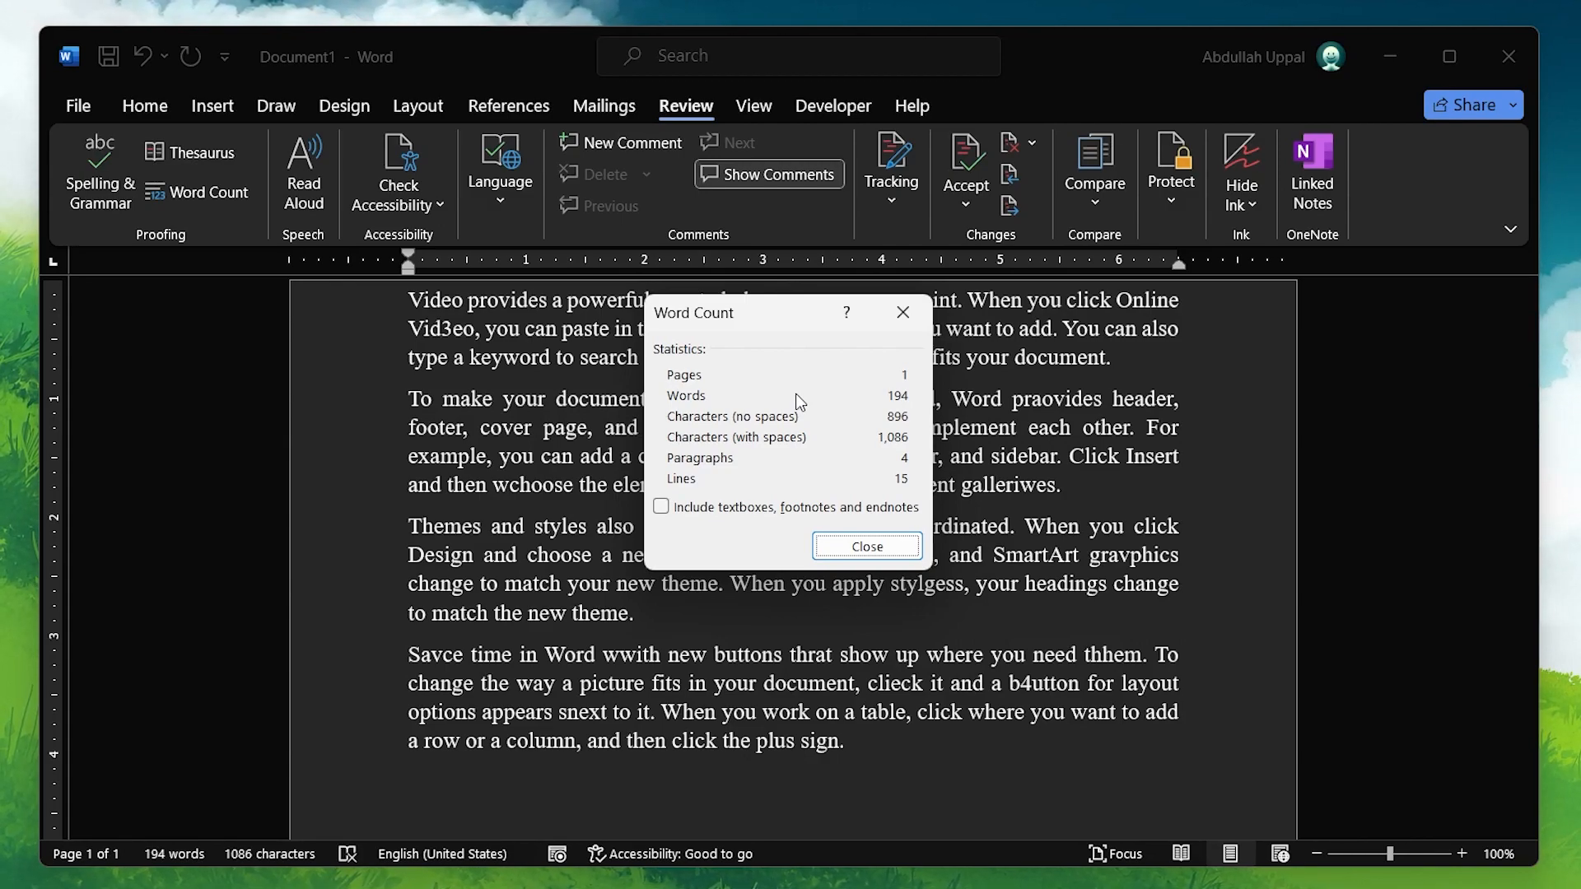
left_click(866, 546)
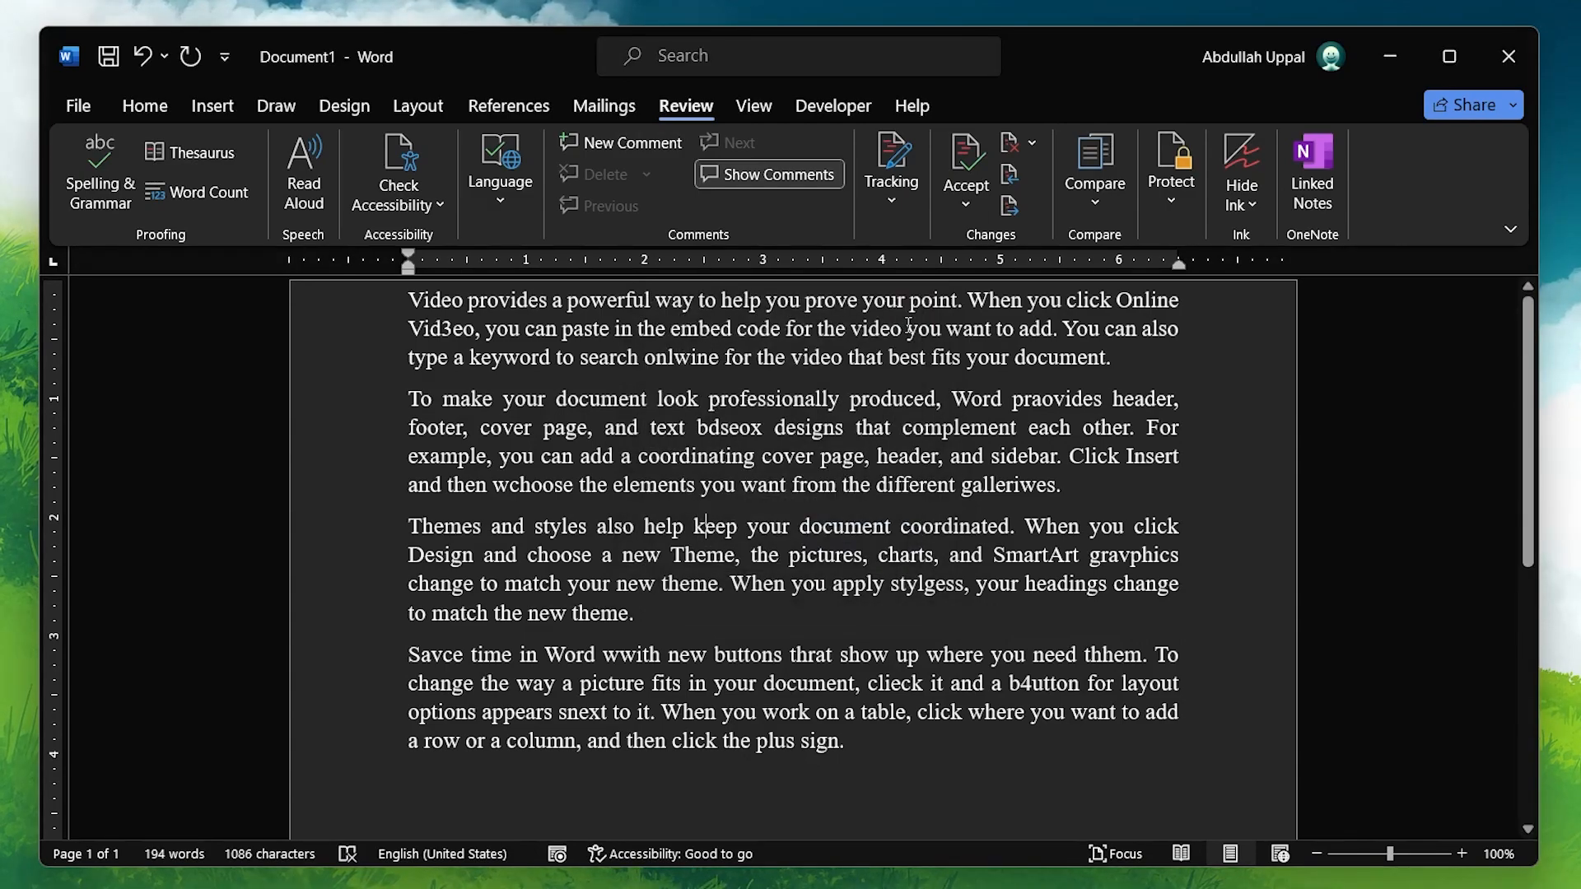